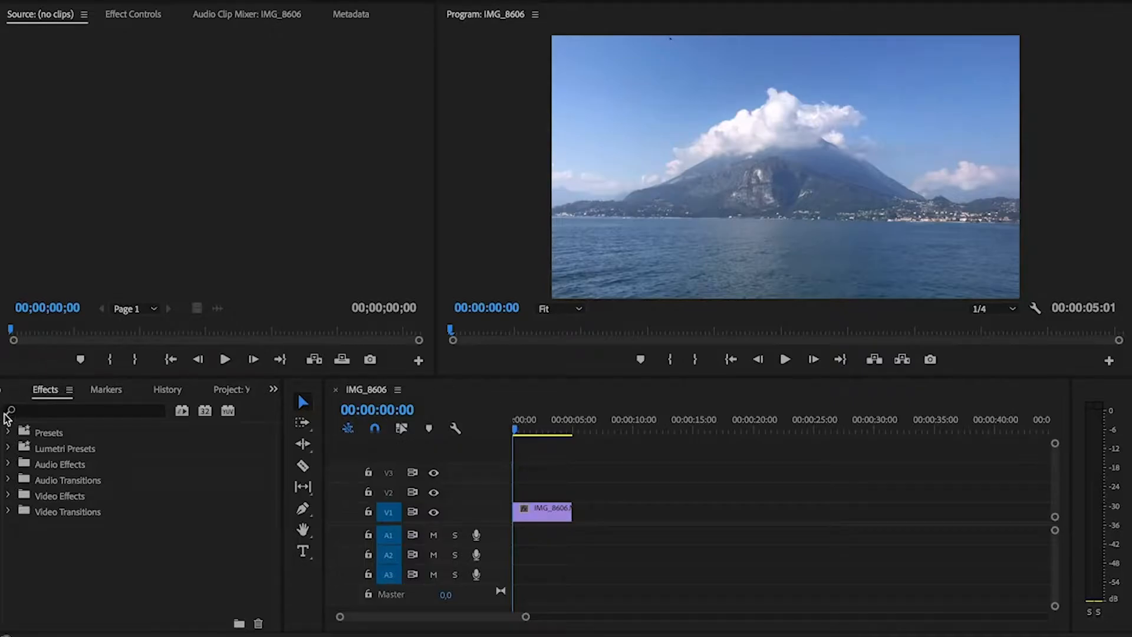
mouse_move(66, 437)
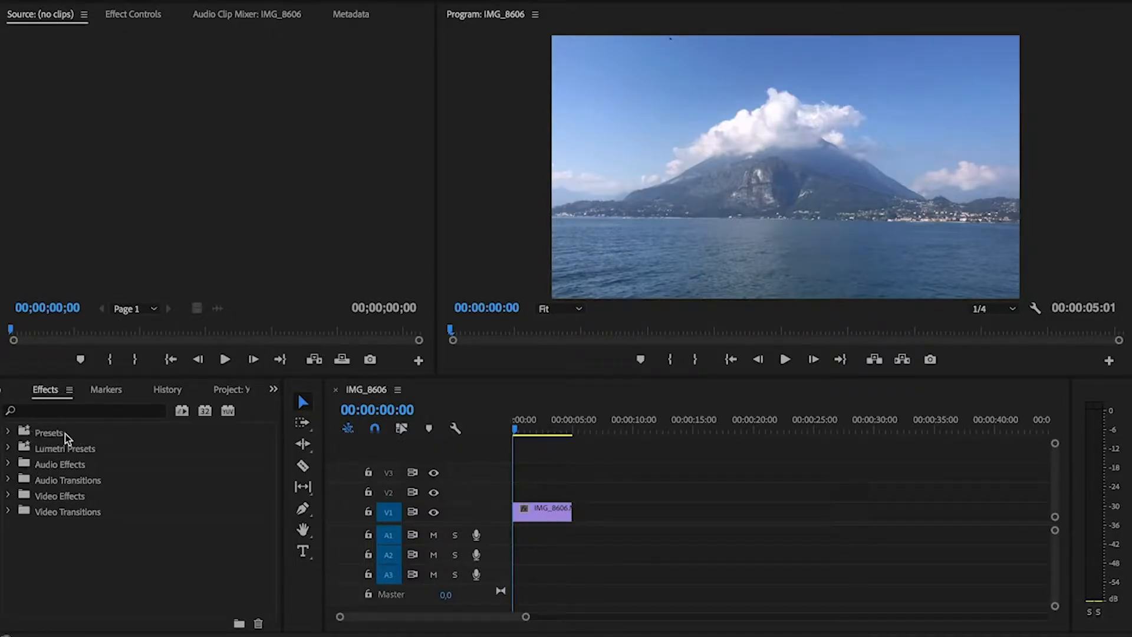
Import Движение камеры.prfpset into the Effects Presets folder via Import Presets
right_click(45, 432)
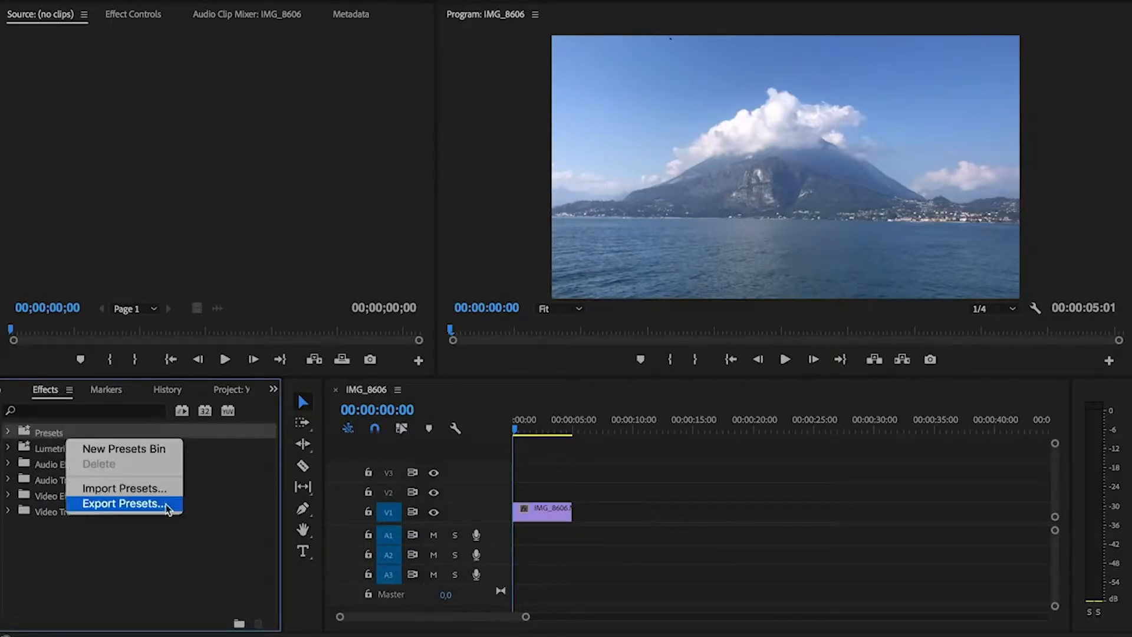
click(125, 488)
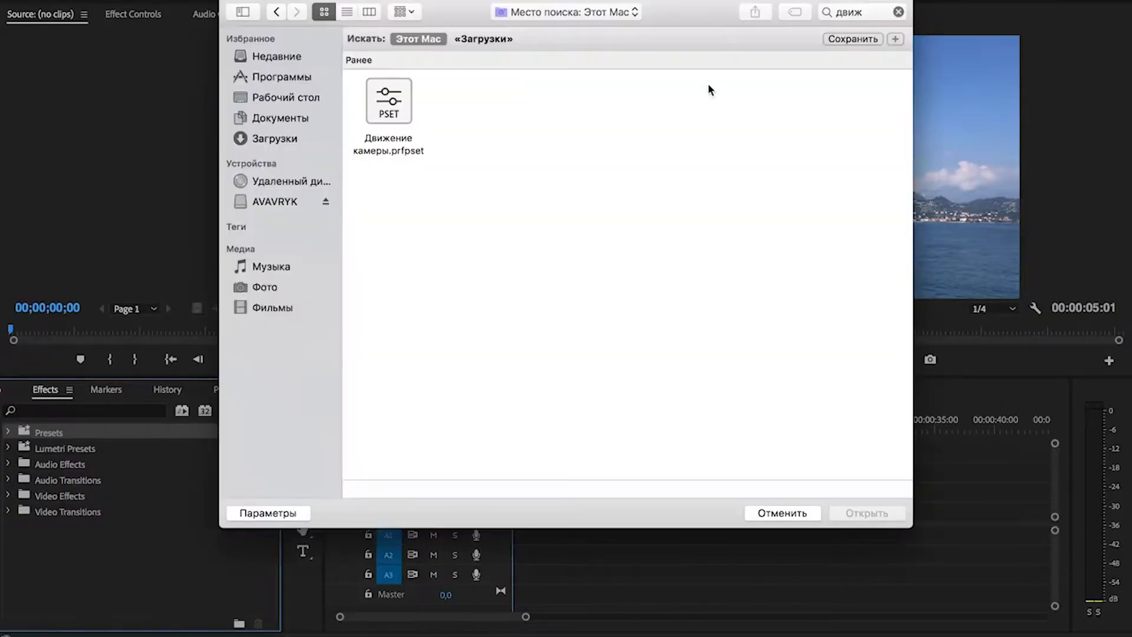
mouse_move(426, 159)
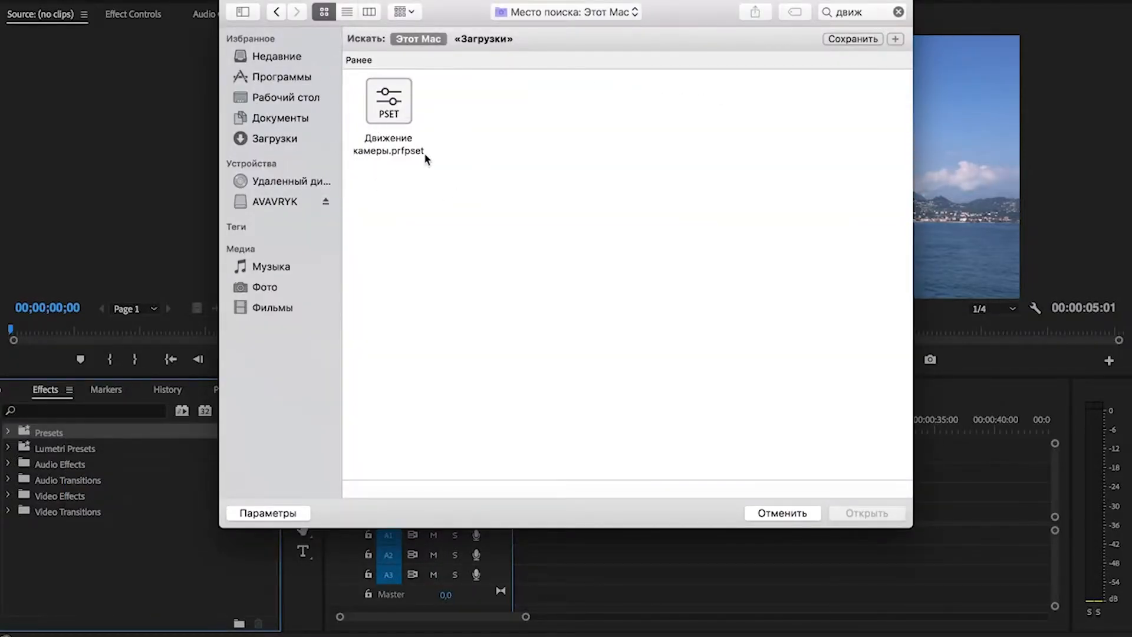
click(389, 100)
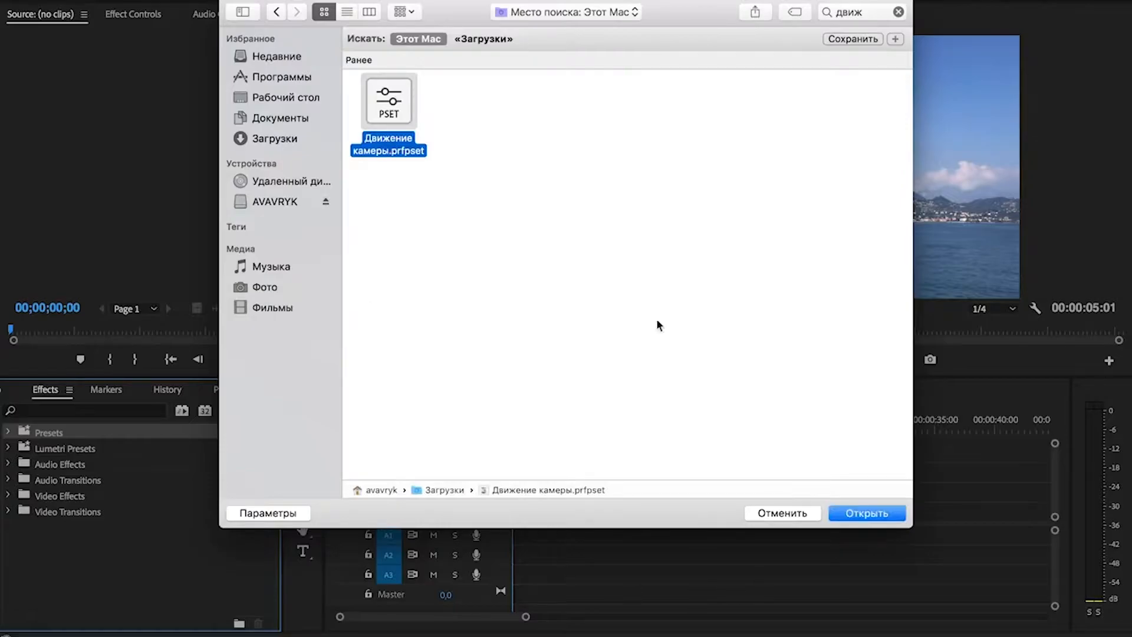
click(866, 513)
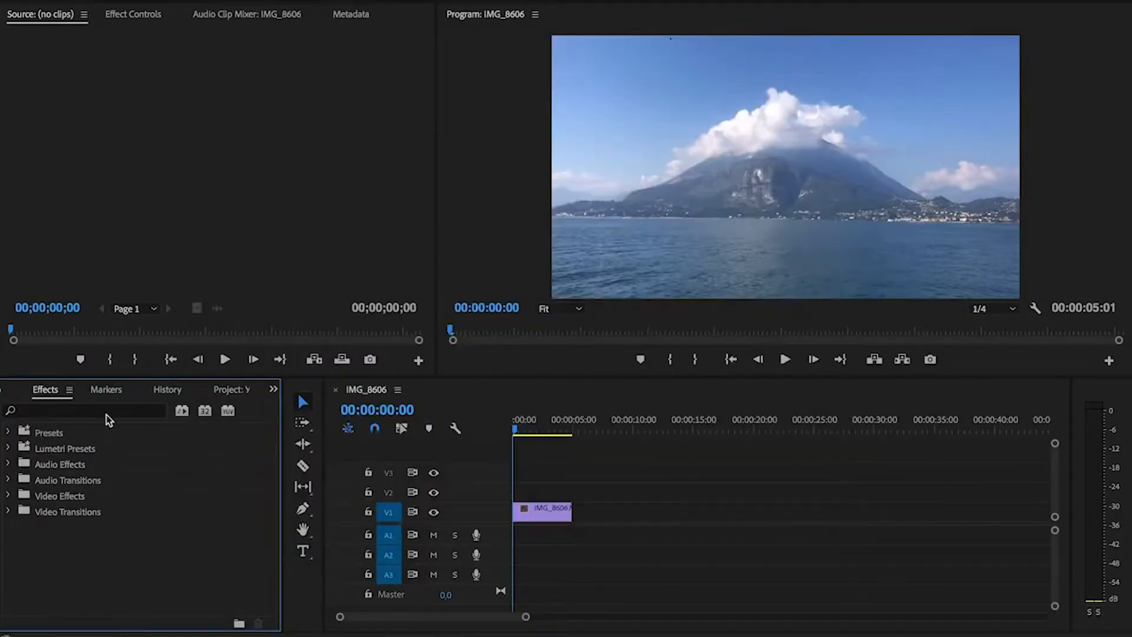
Expand Presets and the Движение камеры folder to reveal its zoom, tilt and slide variants
click(9, 433)
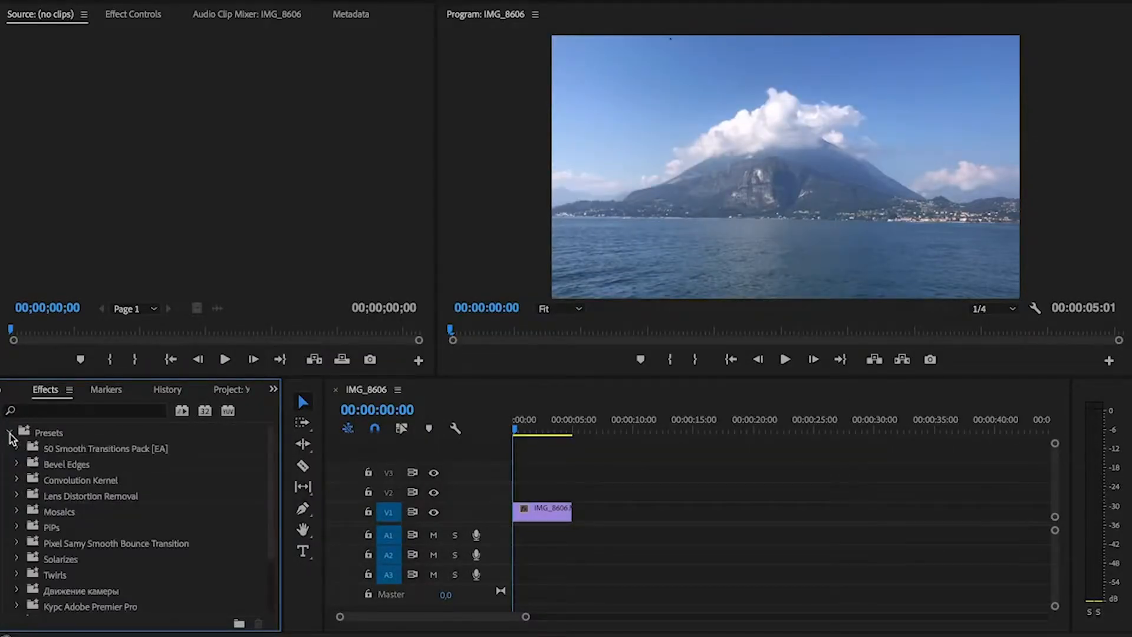
click(18, 543)
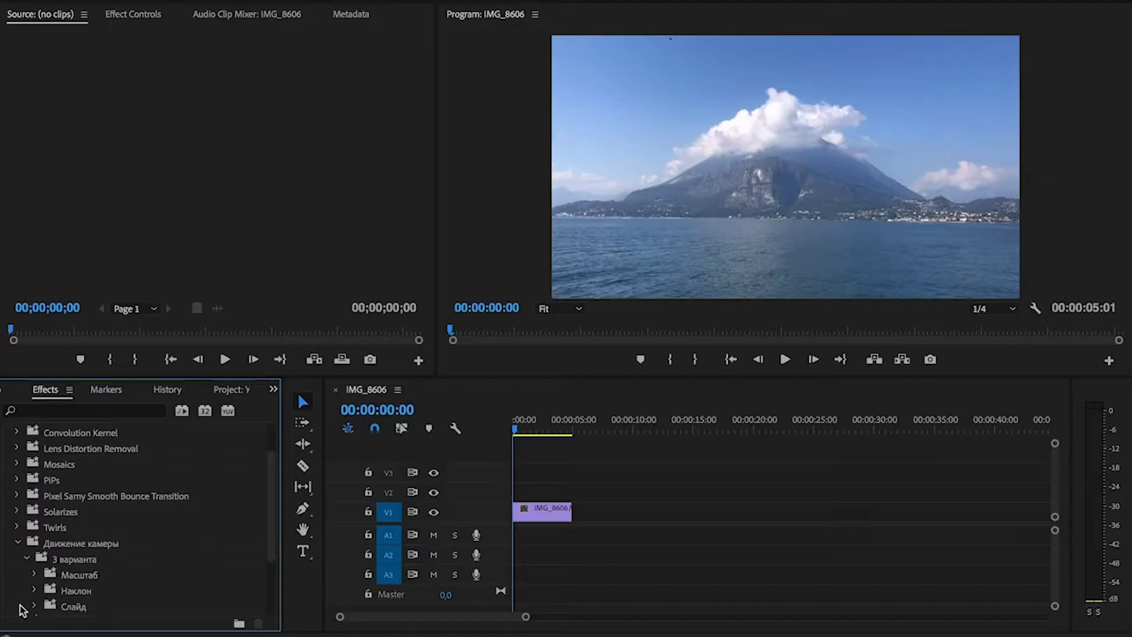
mouse_move(85, 624)
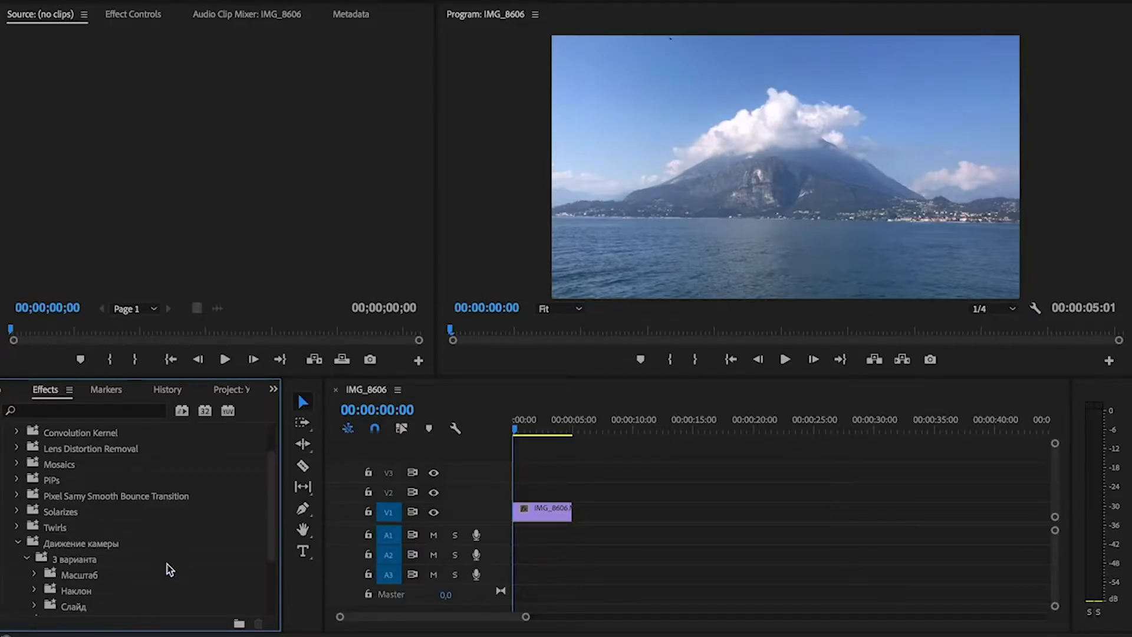
mouse_move(40, 591)
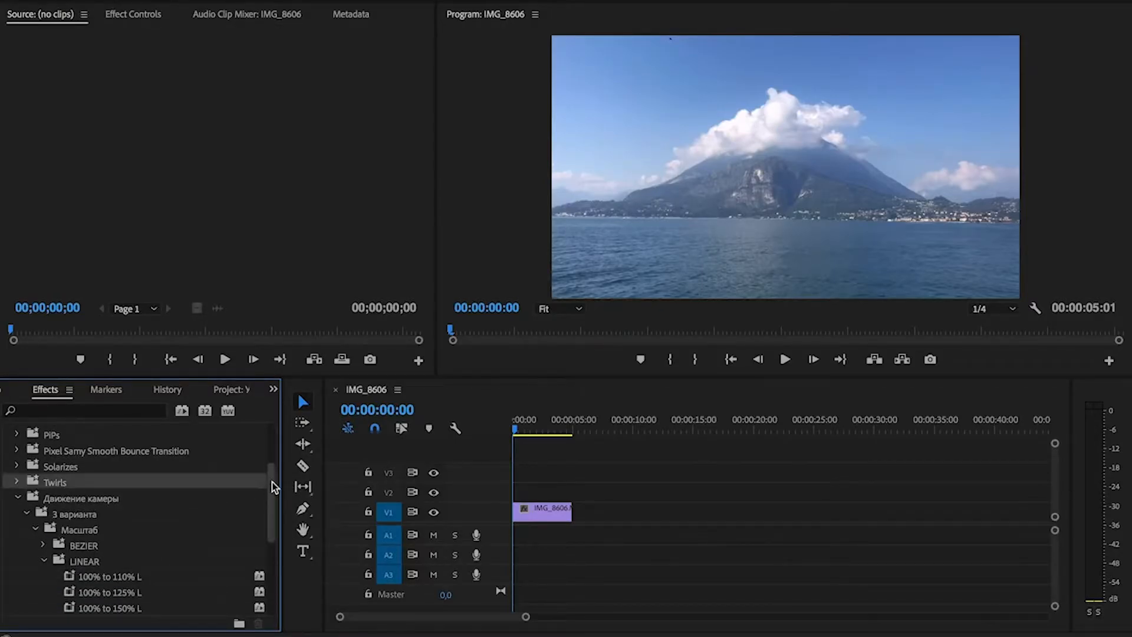
Apply the 150% to 100% L zoom preset to the lake clip and preview it
scroll(down, 3)
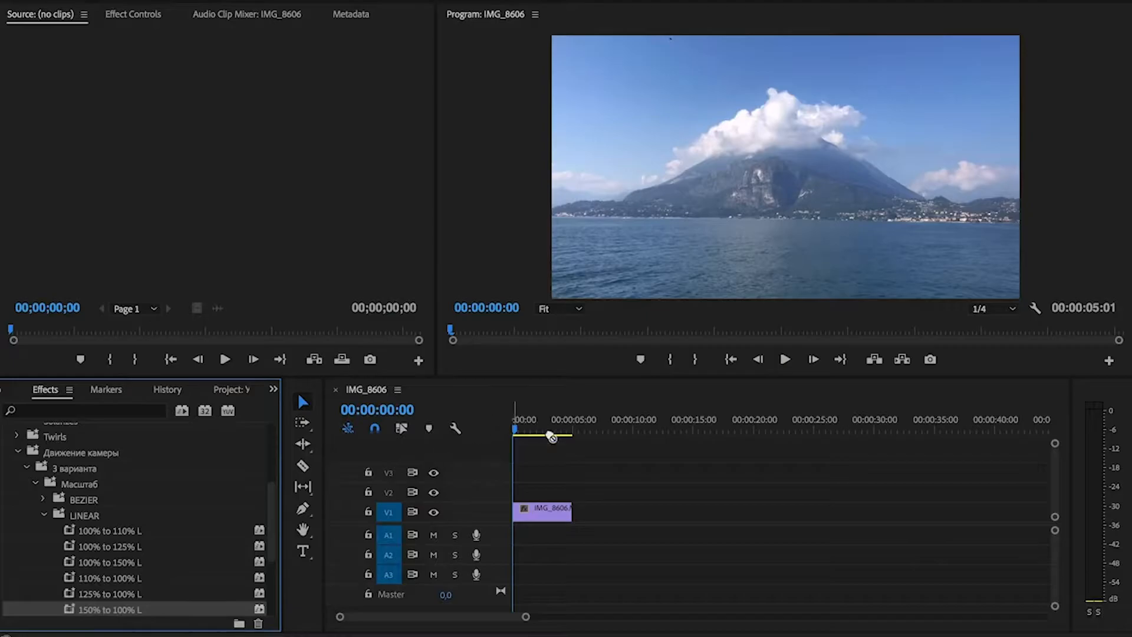
click(546, 509)
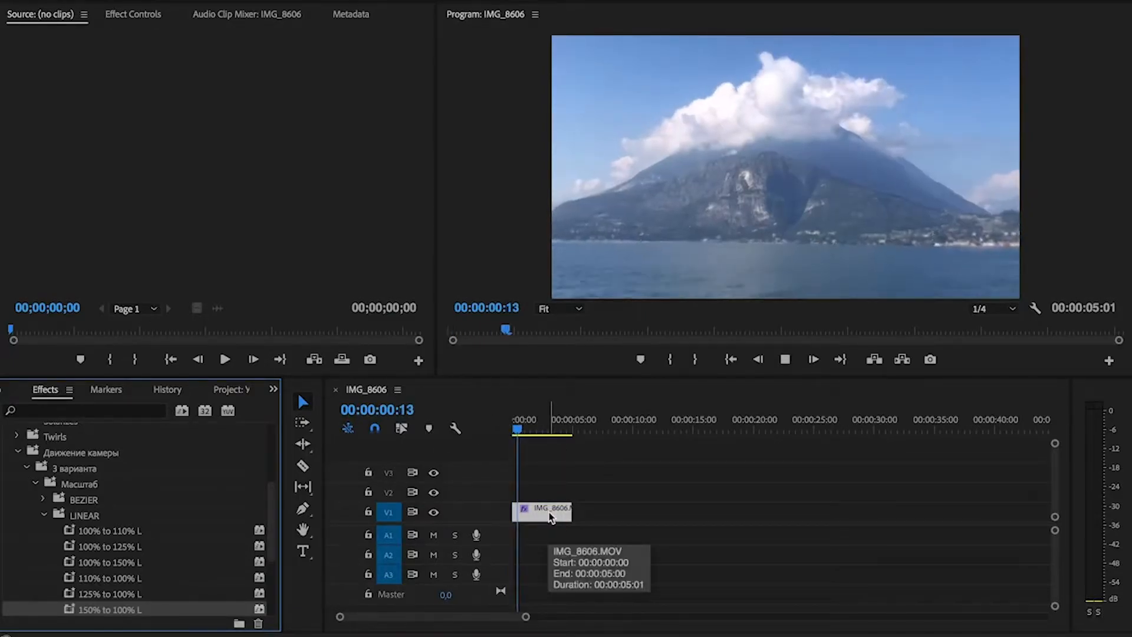
click(538, 429)
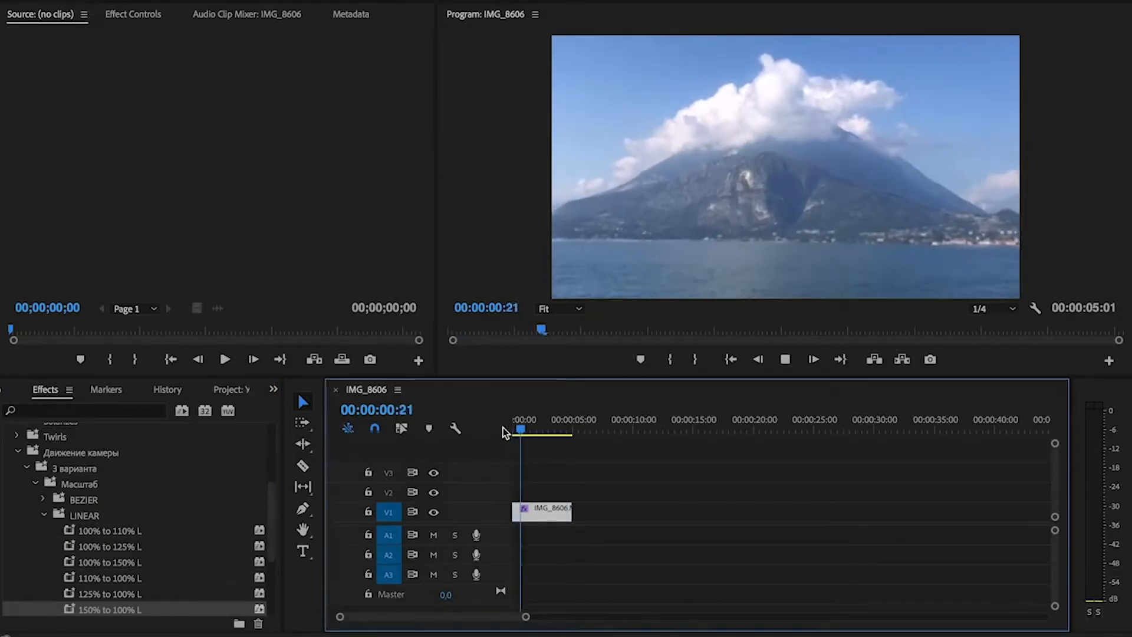
click(542, 429)
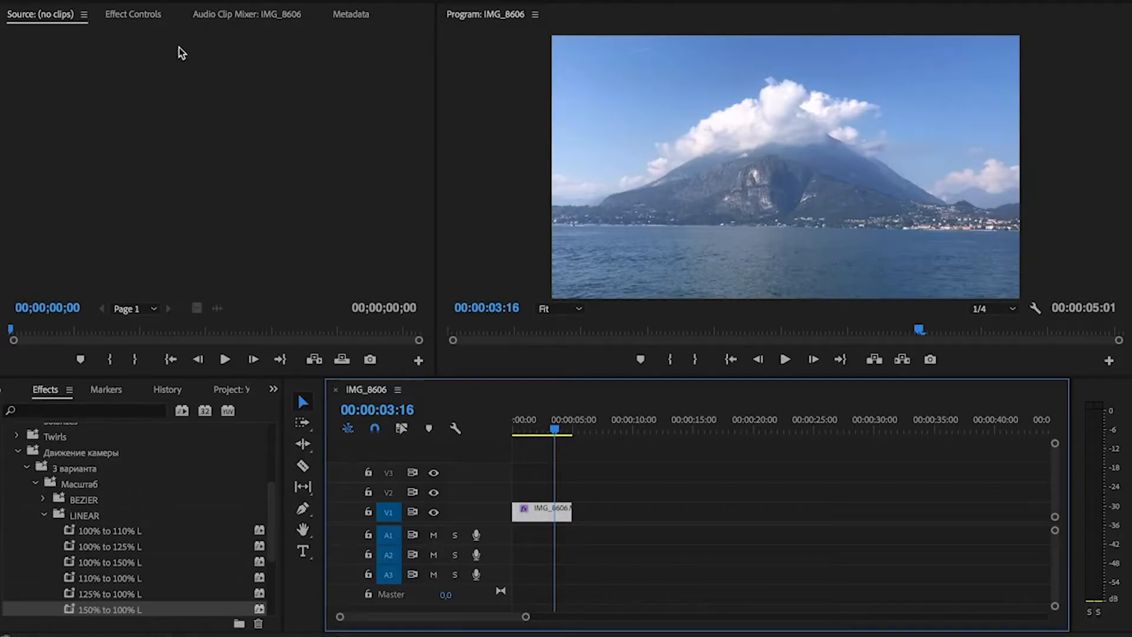
Remove the zoom preset's Transform effect from the clip in Effect Controls
click(134, 14)
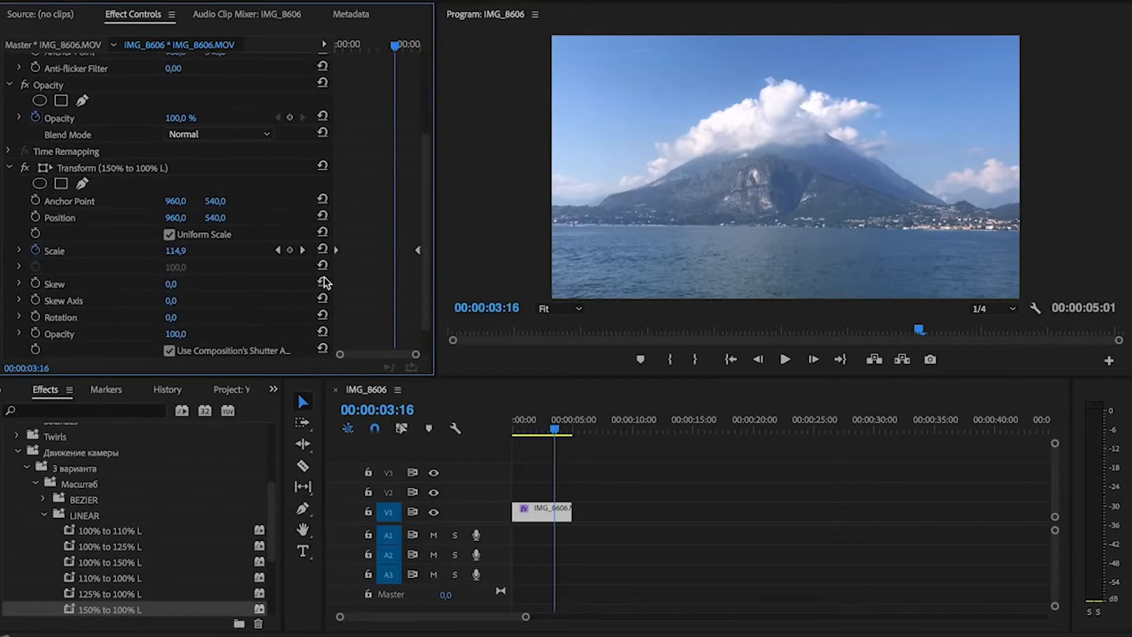
click(88, 168)
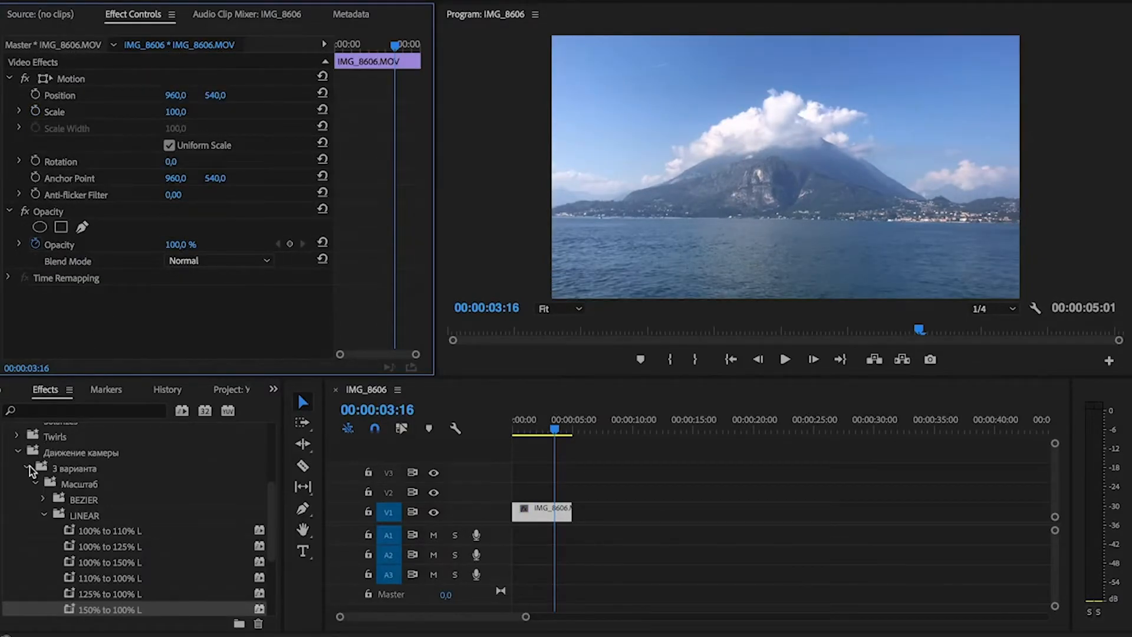
Collapse and re-expand the Масштаб presets folder before applying 125% to 100% L
click(42, 483)
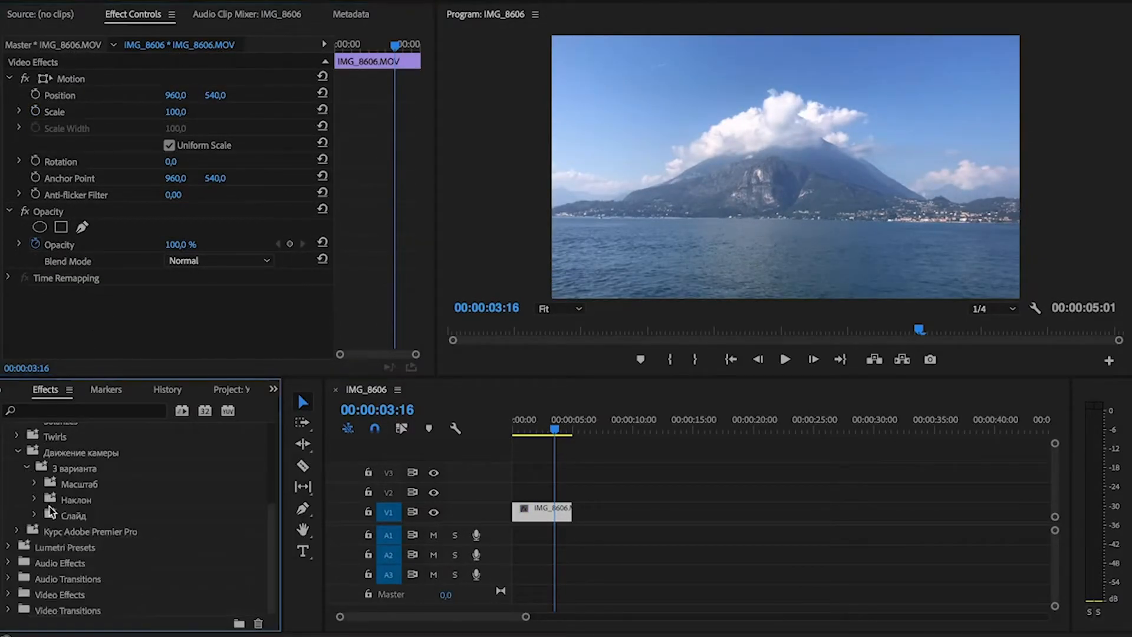
click(33, 500)
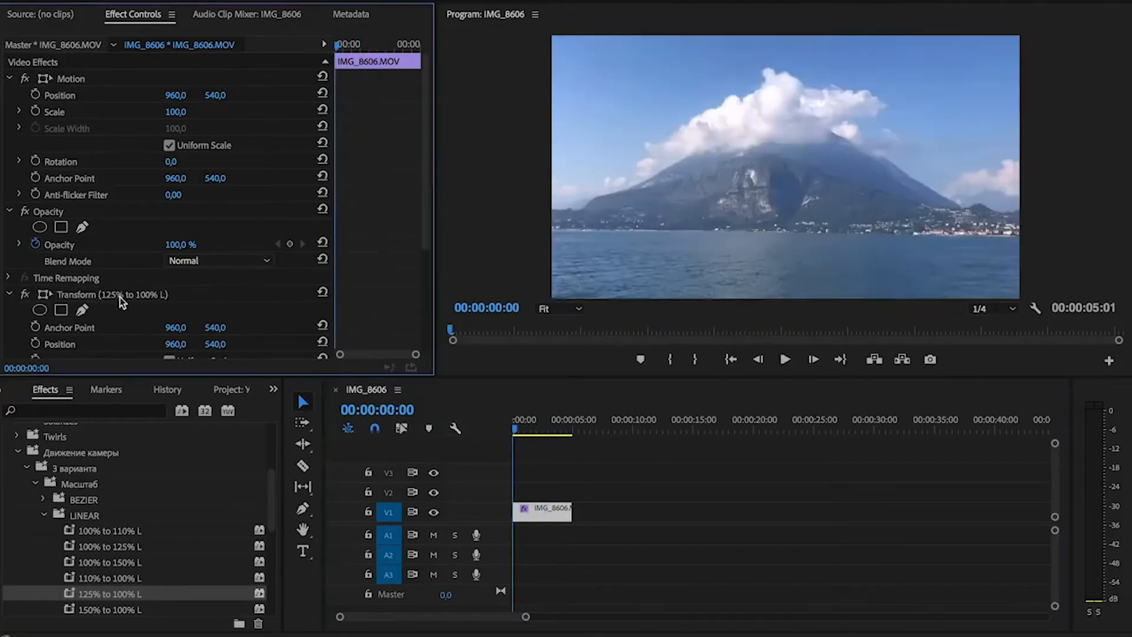
scroll(down, 3)
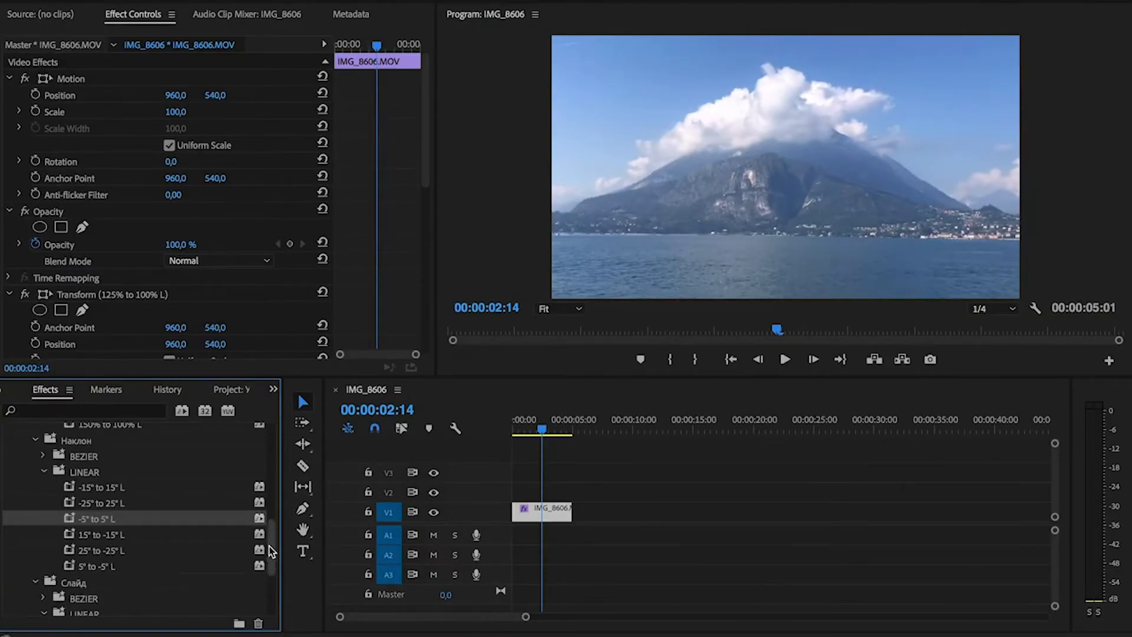
scroll(down, 3)
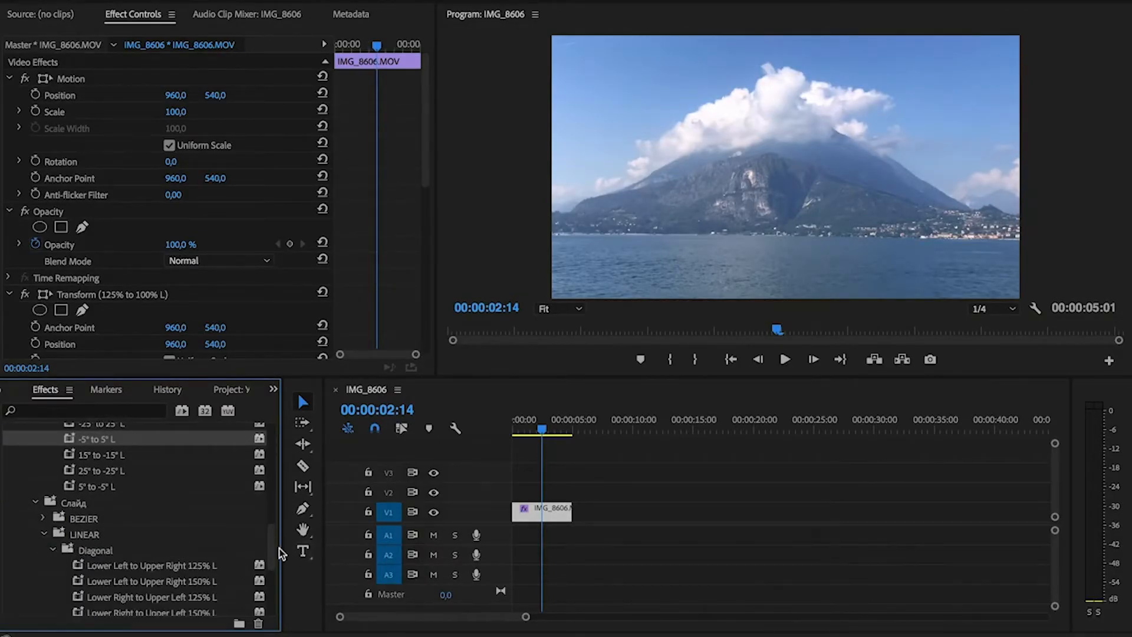
scroll(down, 3)
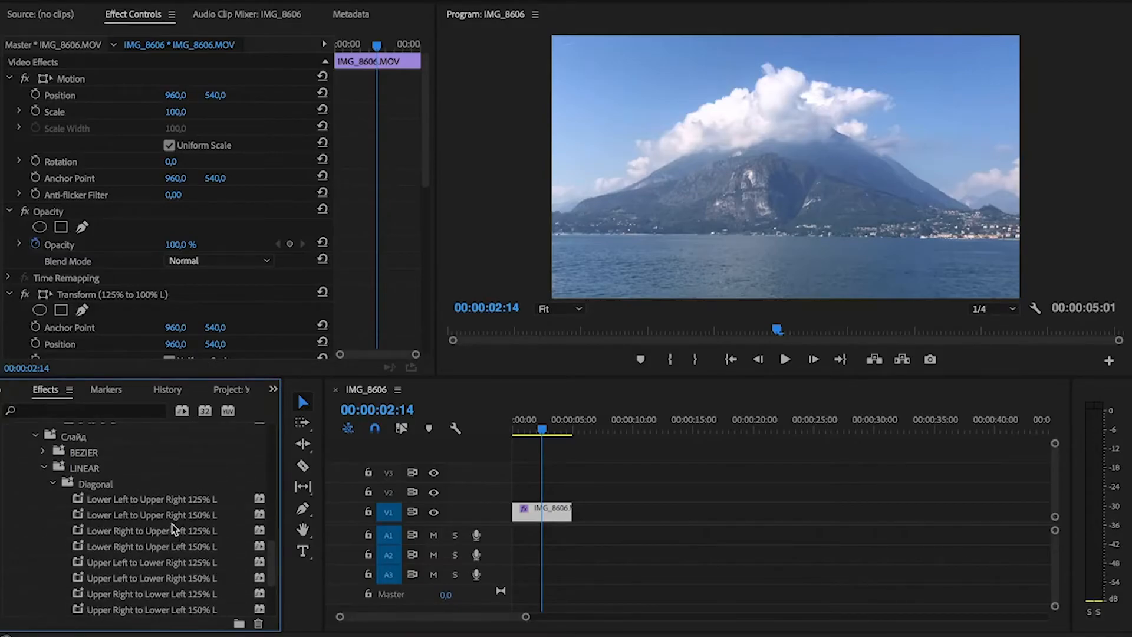